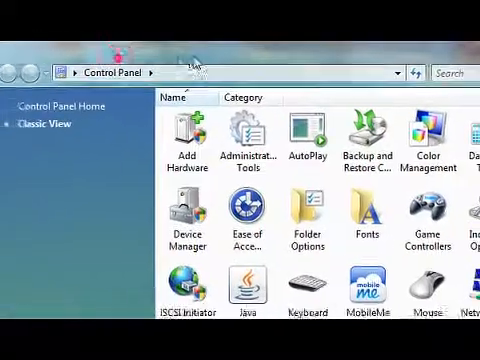
# Show disabled devices on the Recording tab so Stereo Mix appears and is enabled.
pyautogui.scroll(-3)
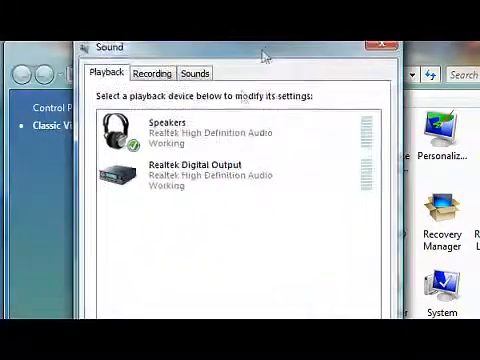
pyautogui.click(164, 72)
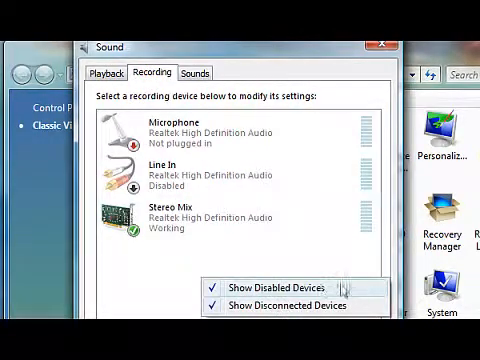
pyautogui.click(218, 280)
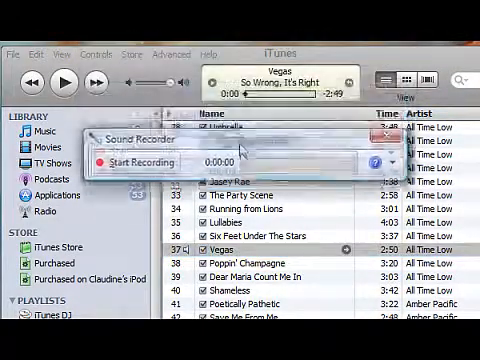
pyautogui.moveTo(130, 164)
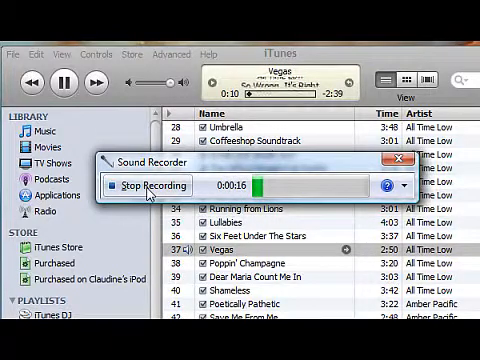
# Stop recording the iTunes song and save the capture as Vegas.wma.
pyautogui.click(138, 188)
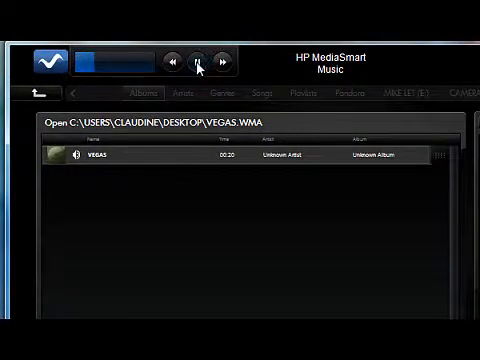
# Play the saved VEGAS.WMA recording from the desktop in HP MediaSmart Music.
pyautogui.click(200, 62)
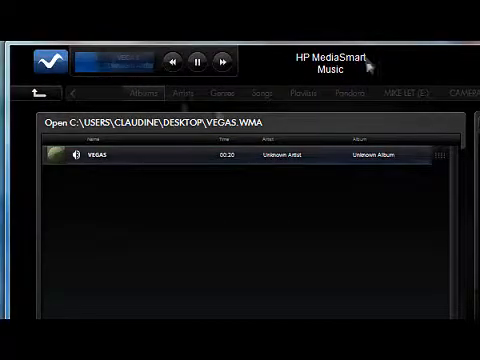
pyautogui.click(204, 62)
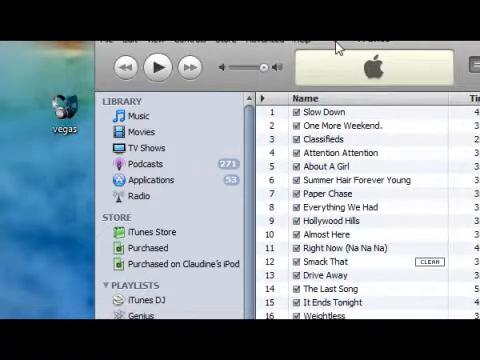
# Add Vegas.wma from the desktop to the iTunes Music library beside the original track.
pyautogui.scroll(-3)
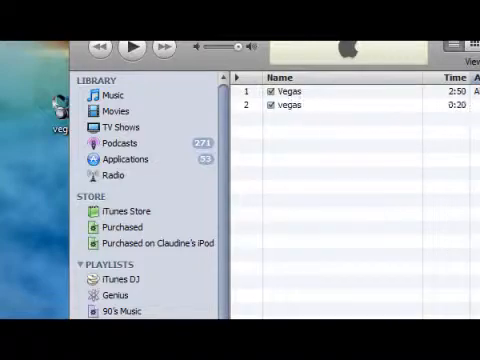
pyautogui.click(310, 112)
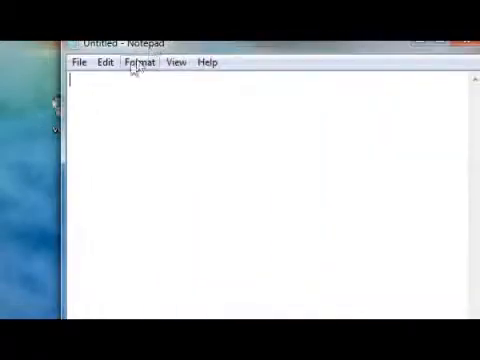
# Leave the Font settings unchanged, write 'Enjoy. ;)' and close Notepad to reach the save prompt.
pyautogui.click(140, 60)
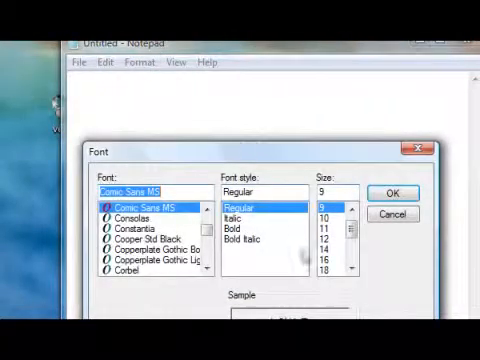
pyautogui.click(388, 192)
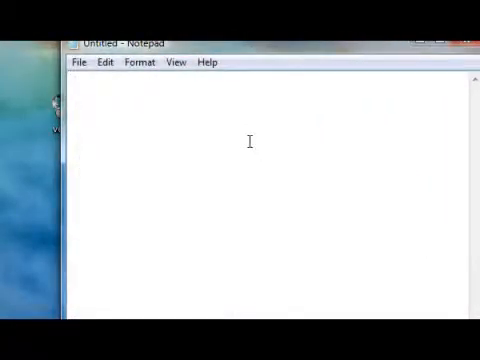
pyautogui.write('Enjoy. ;)')
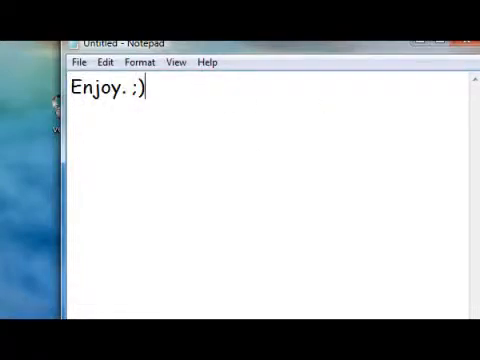
pyautogui.click(460, 44)
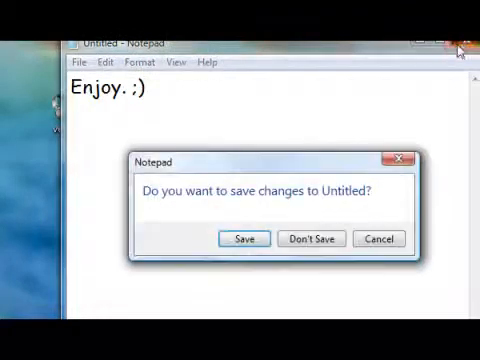